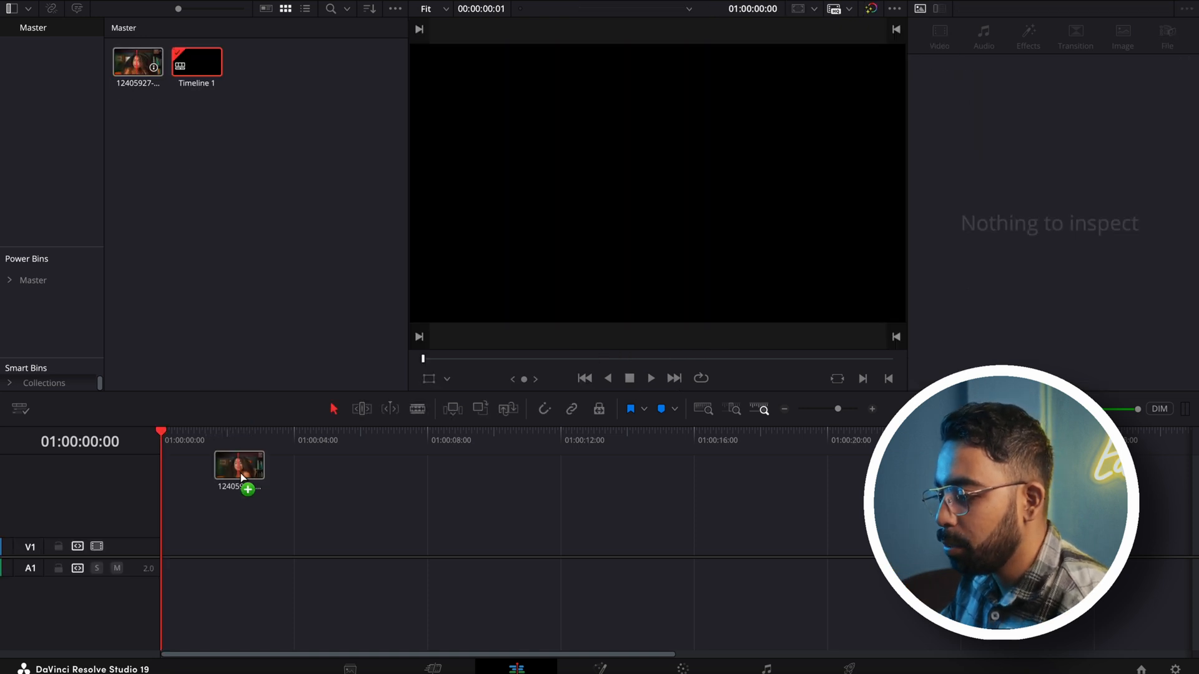
# Step: Drag the portrait clip from the Media Pool onto a new timeline
pyautogui.moveTo(239, 466); pyautogui.dragTo(451, 547)
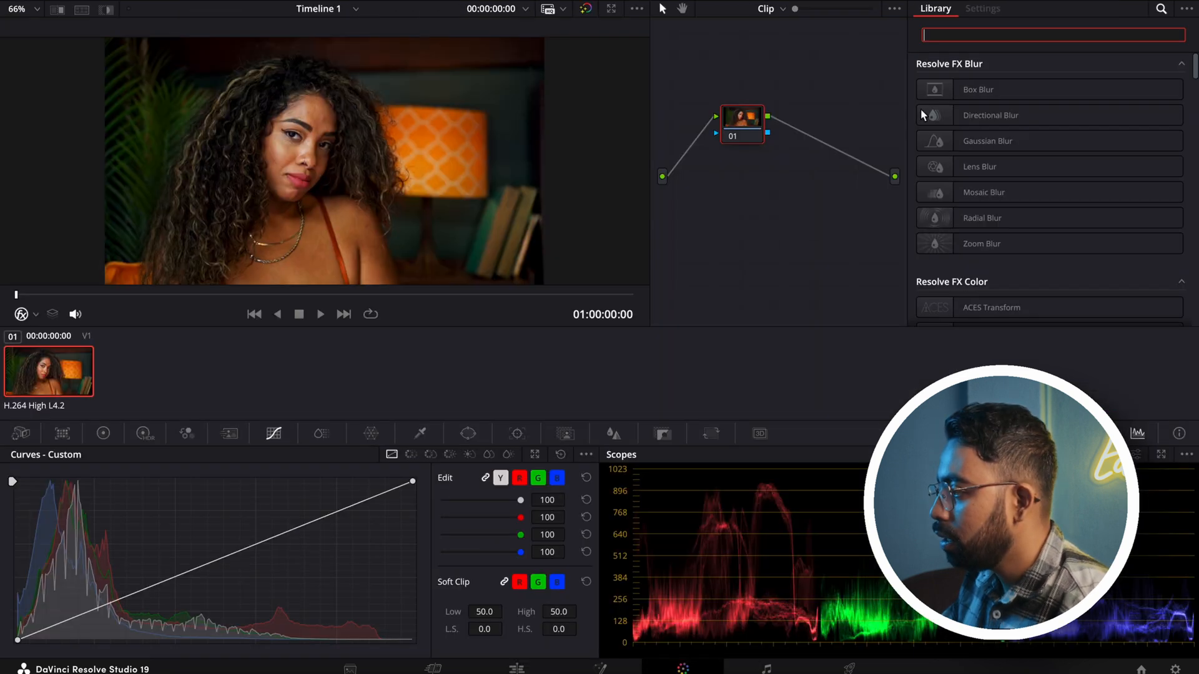
# Step: Add Face Refinement to node 01, detect her face and track it forward through the clip
pyautogui.write('fac')
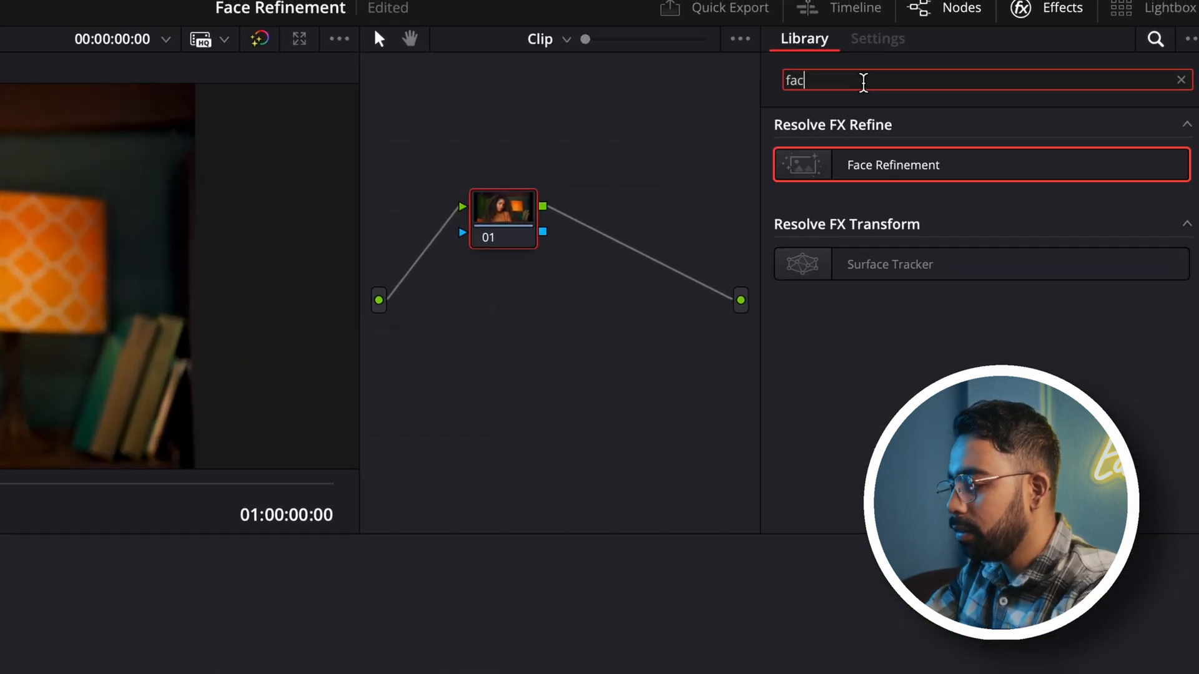
pyautogui.moveTo(892, 165); pyautogui.dragTo(536, 217)
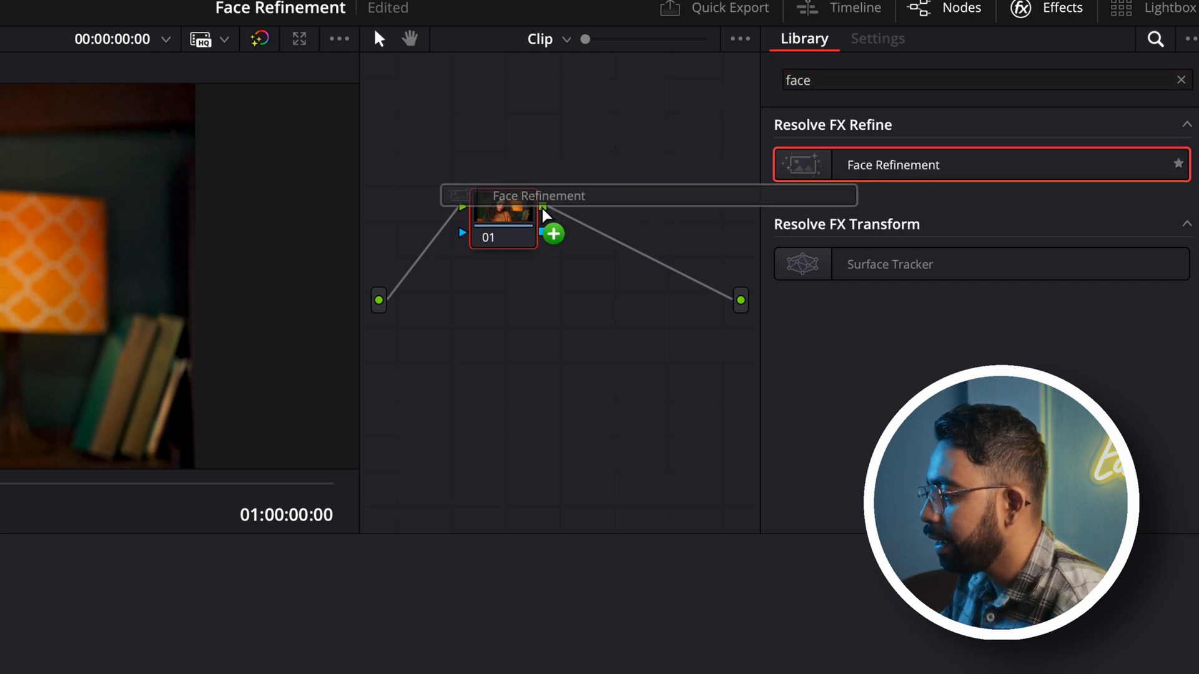
pyautogui.click(877, 39)
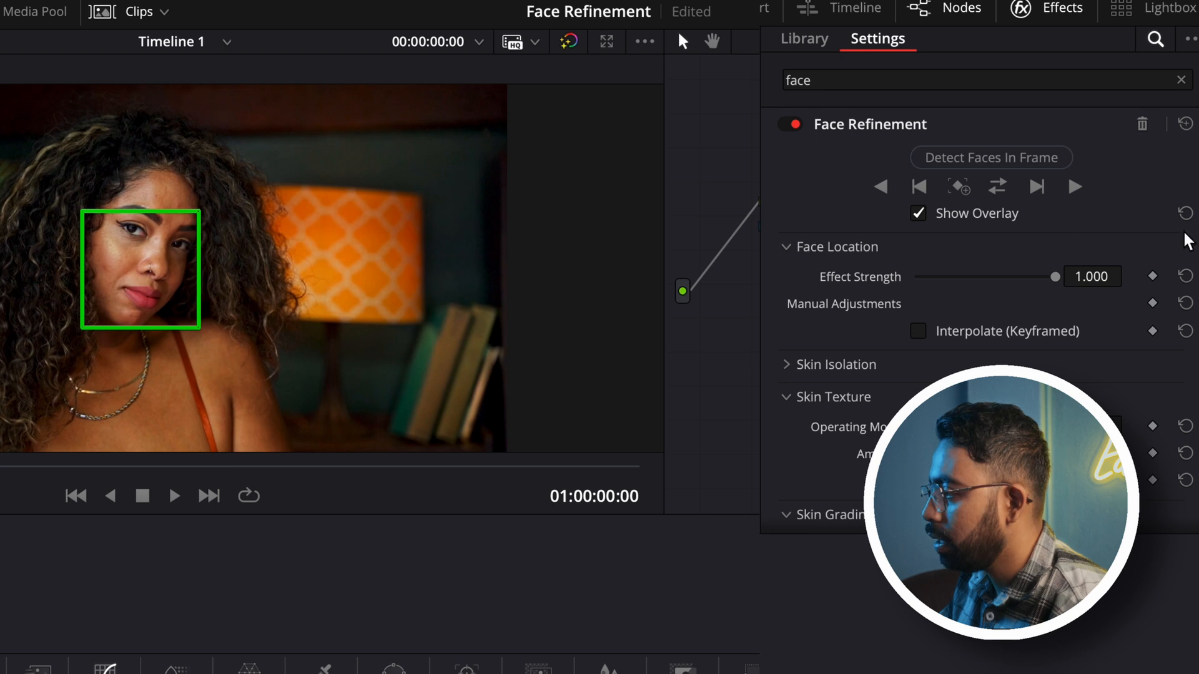
pyautogui.click(996, 186)
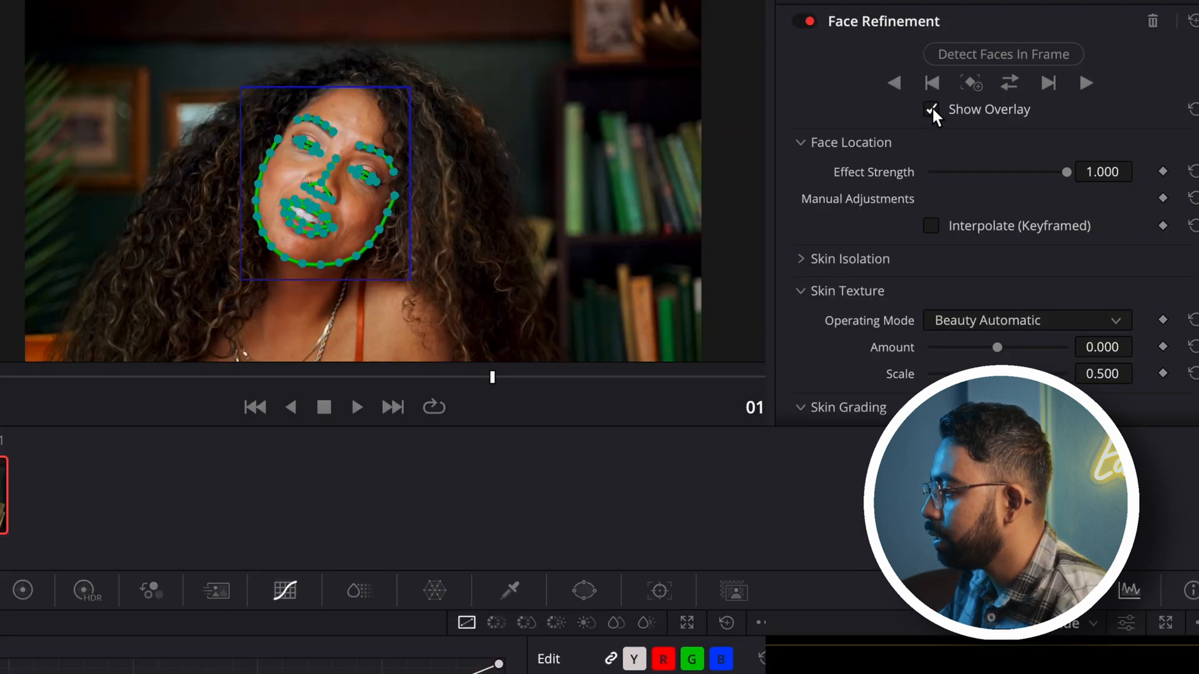
# Step: Turn off Show Overlay and raise Skin Texture Amount to about 1.128, scrubbing to review
pyautogui.click(932, 110)
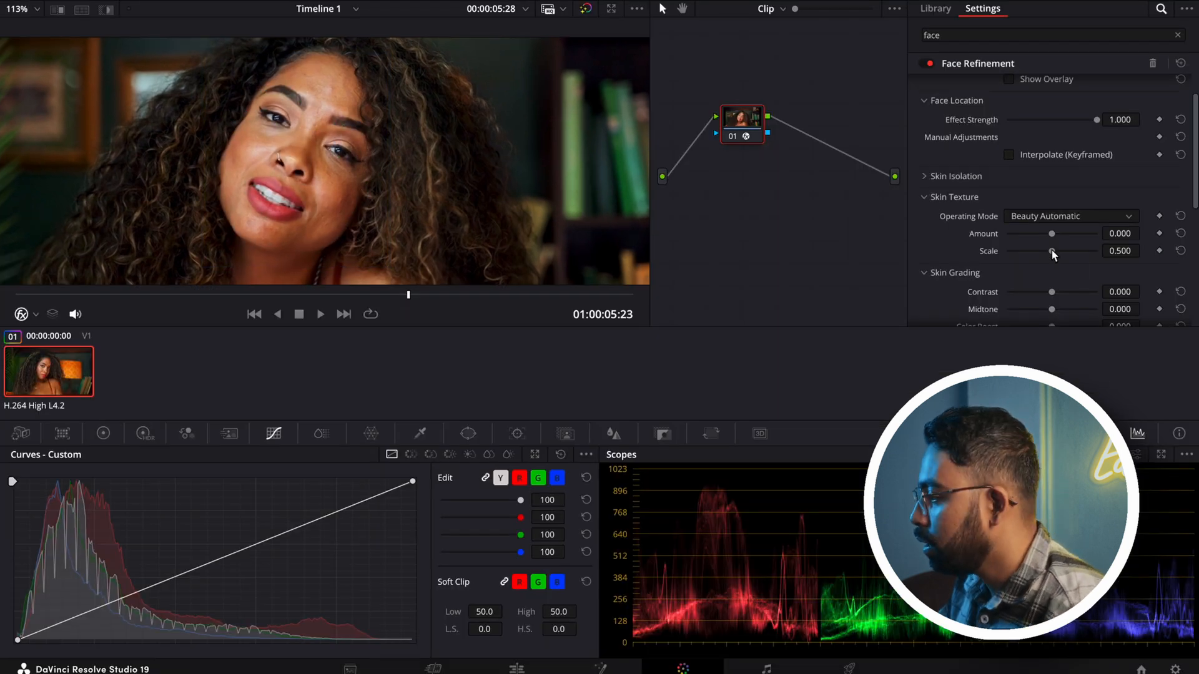
pyautogui.moveTo(1052, 233); pyautogui.dragTo(1062, 234)
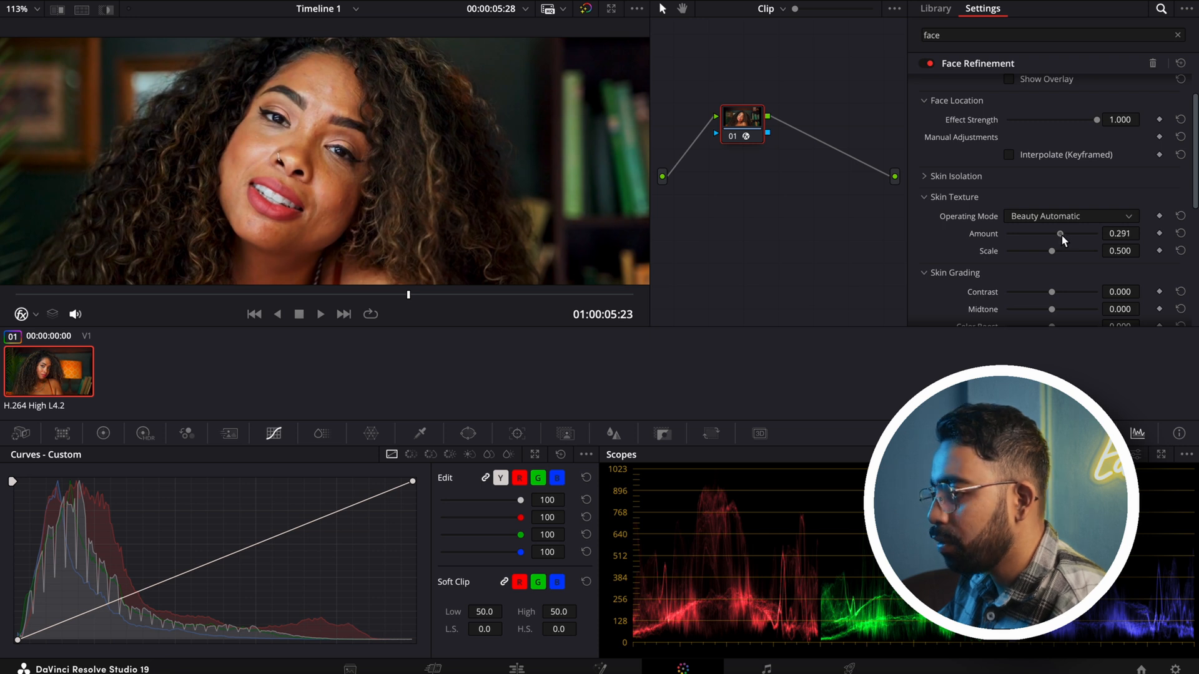
pyautogui.moveTo(1061, 234); pyautogui.dragTo(1089, 234)
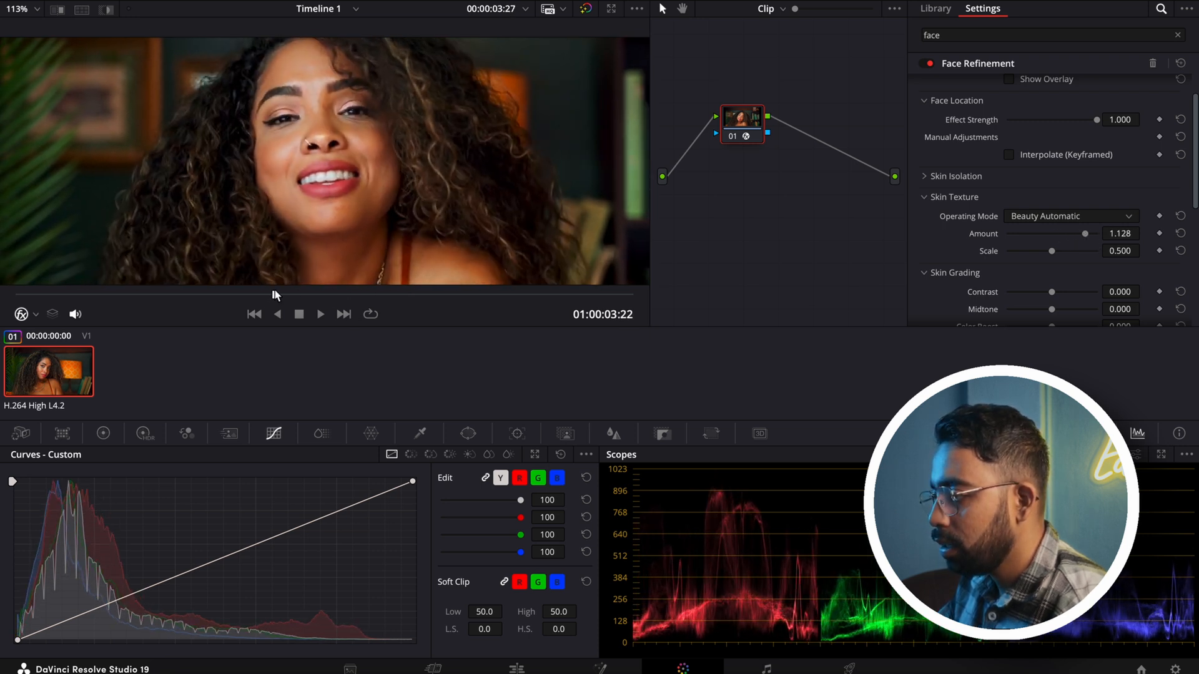
pyautogui.moveTo(1051, 251); pyautogui.dragTo(1046, 251)
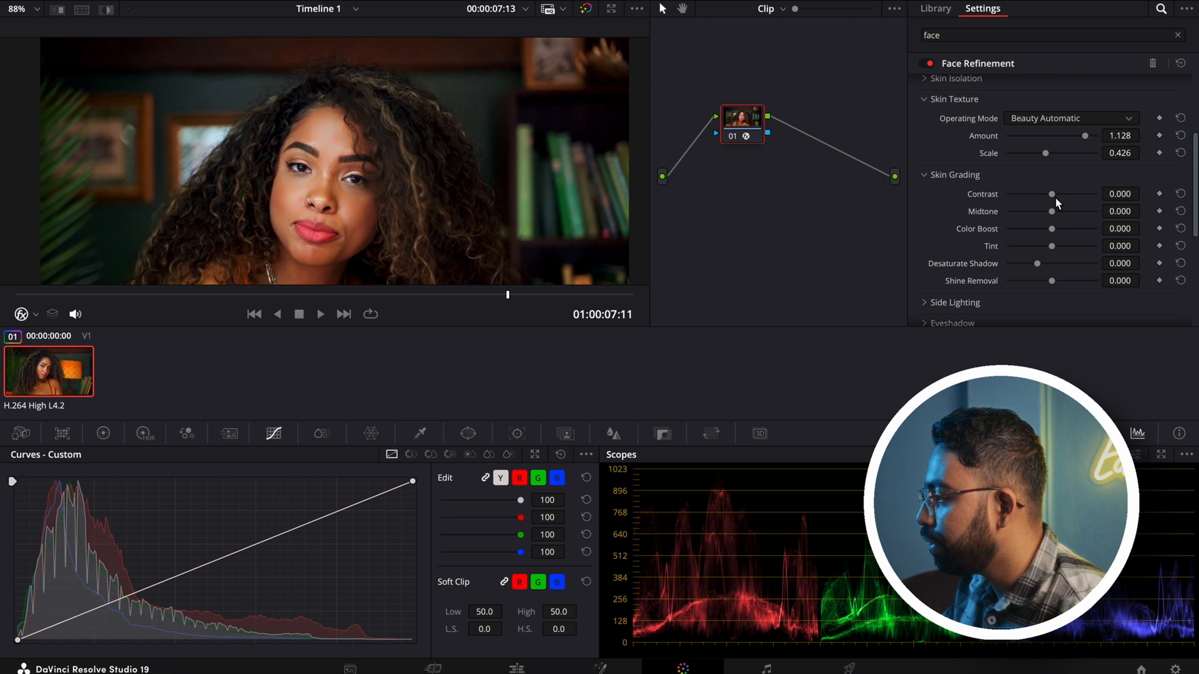
# Step: In Skin Grading set Contrast 0.194, Midtone 0.039 and Color Boost 0.039
pyautogui.moveTo(1052, 194); pyautogui.dragTo(1062, 194)
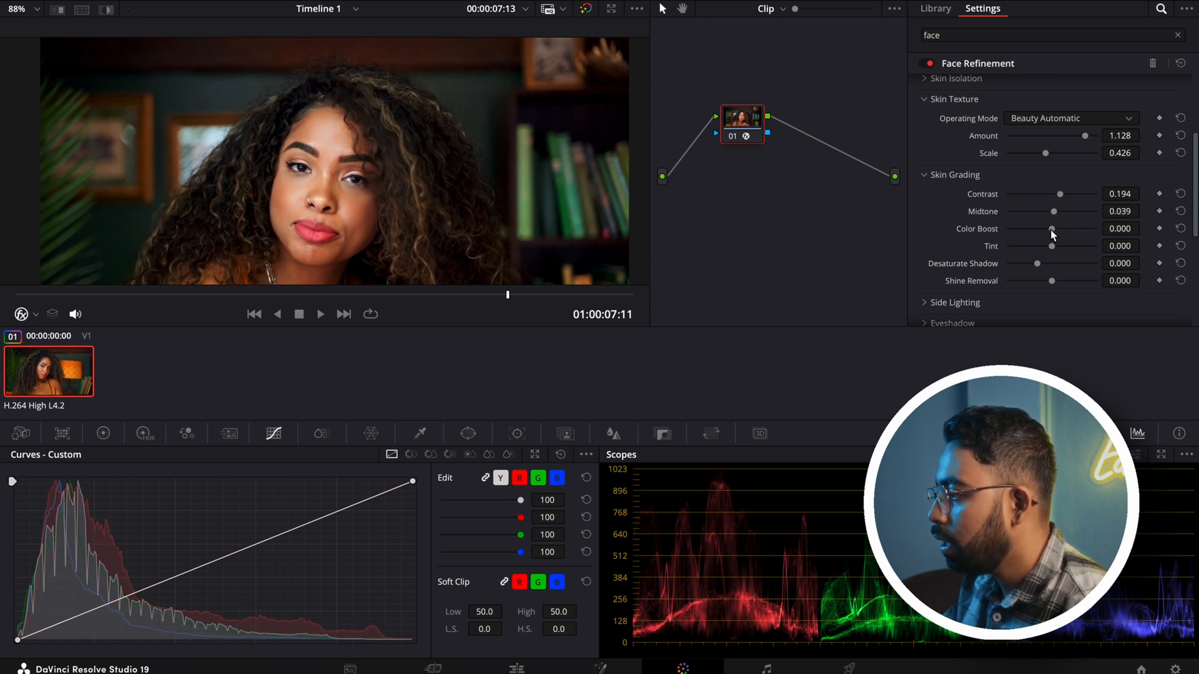
pyautogui.moveTo(1052, 228); pyautogui.dragTo(1055, 228)
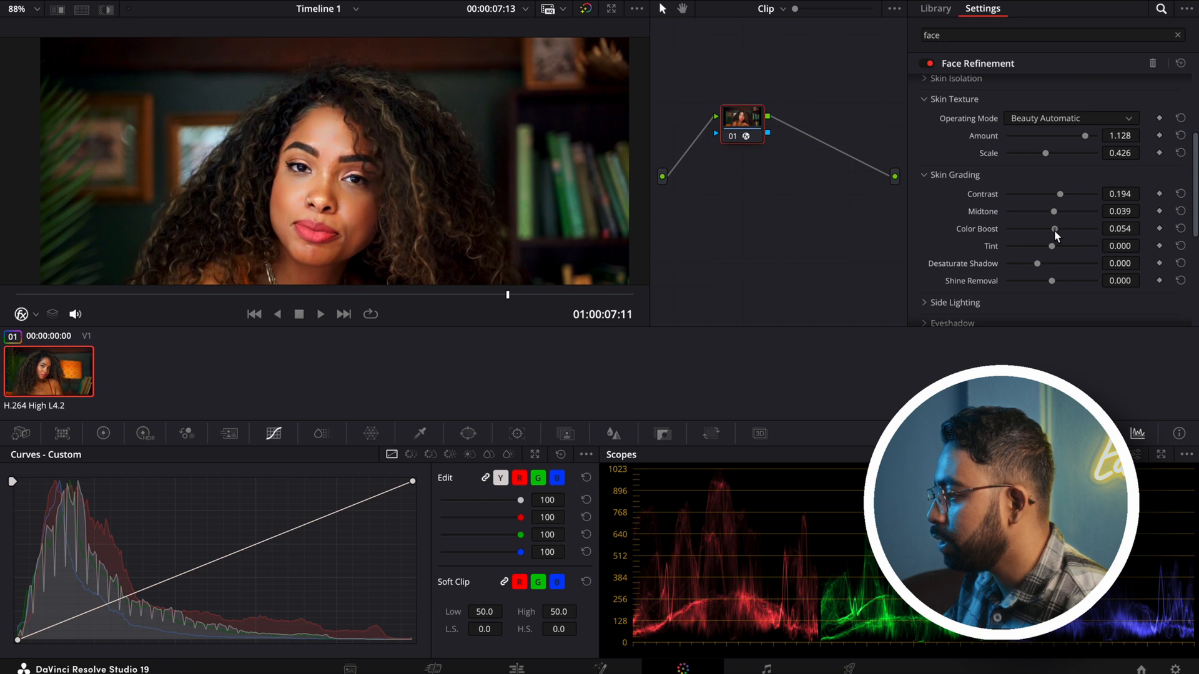
pyautogui.moveTo(1056, 229); pyautogui.dragTo(1052, 229)
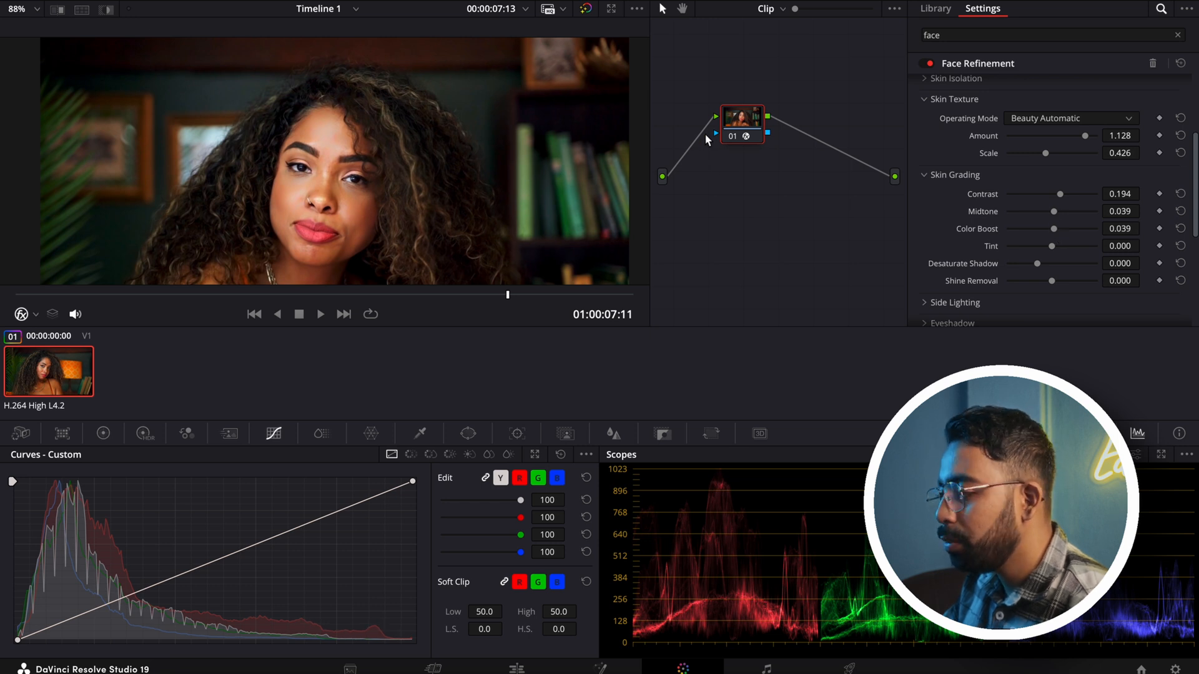
pyautogui.moveTo(907, 161)
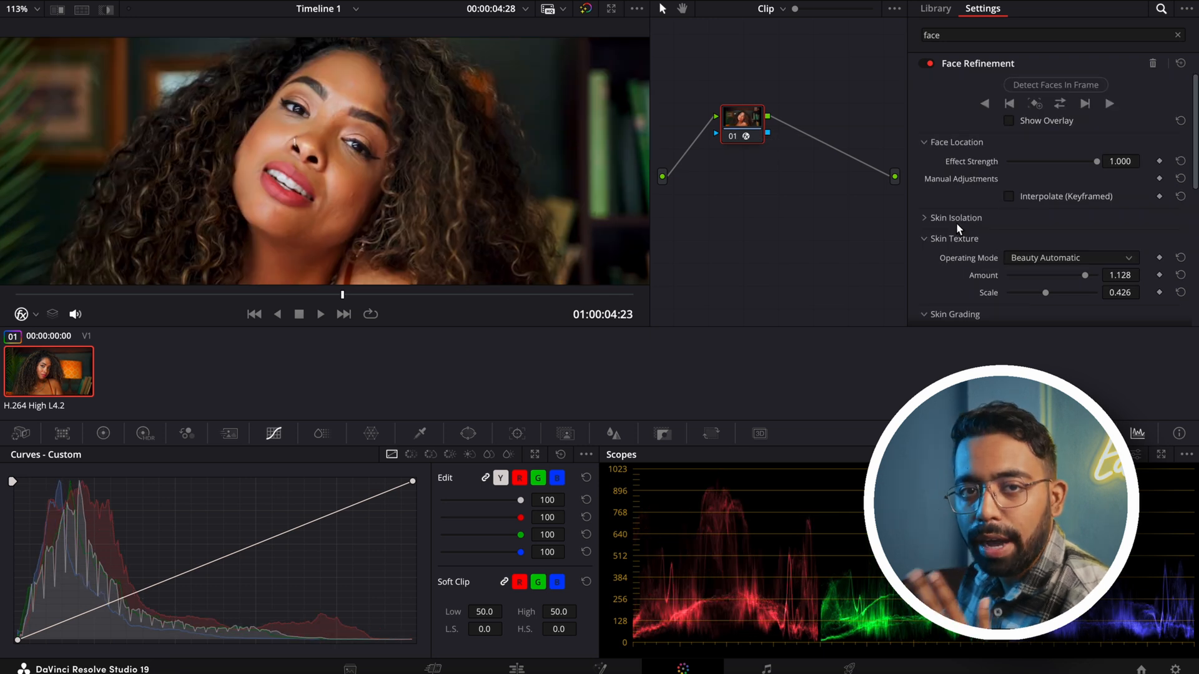
# Step: In the Eyes section raise Sharpening to 0.496 and Brightening to 0.240
pyautogui.scroll(-3)
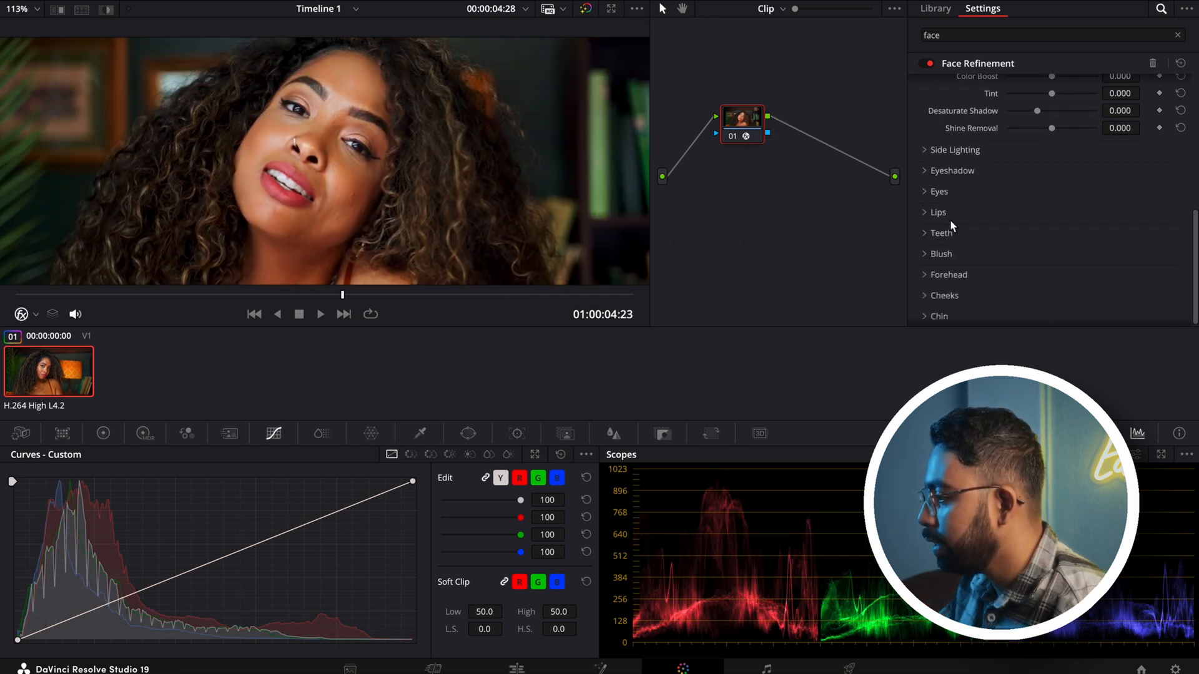
pyautogui.click(938, 191)
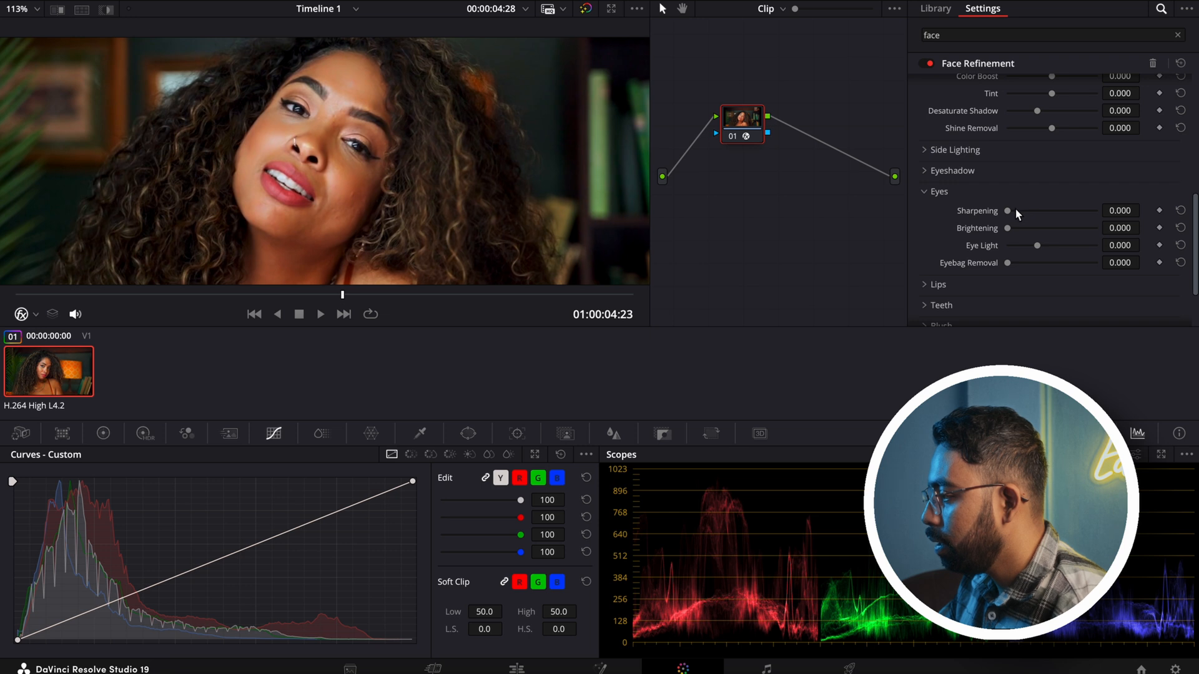
pyautogui.moveTo(1033, 210); pyautogui.dragTo(1054, 209)
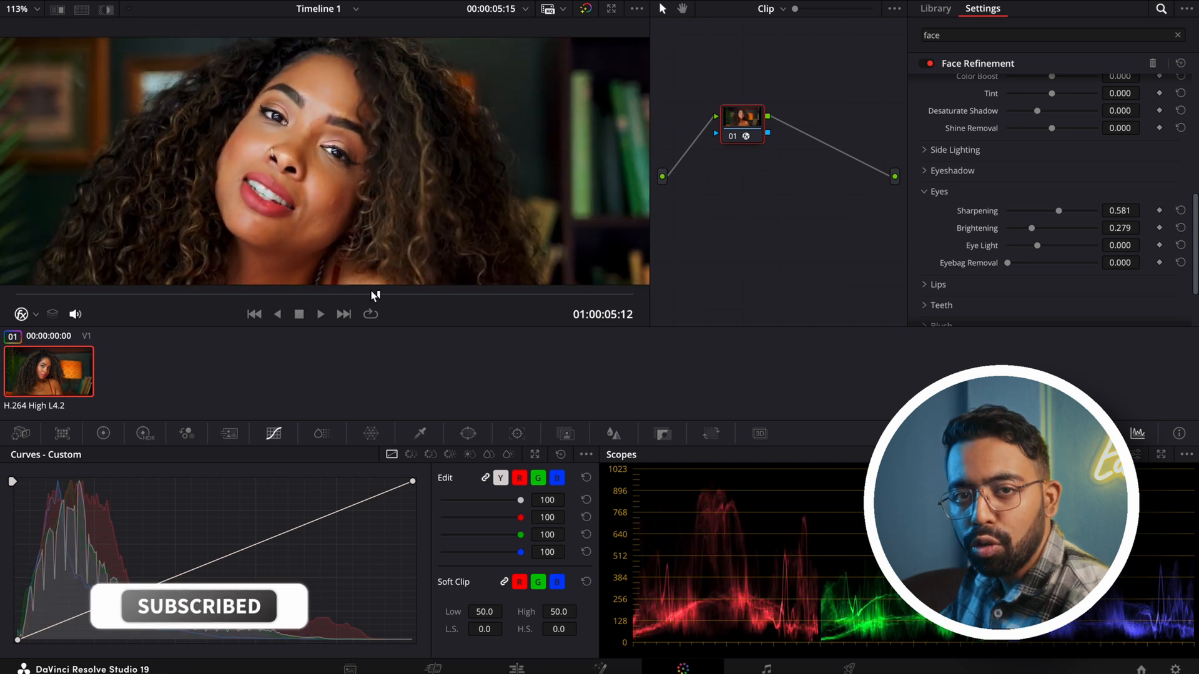
pyautogui.moveTo(1057, 210); pyautogui.dragTo(1077, 210)
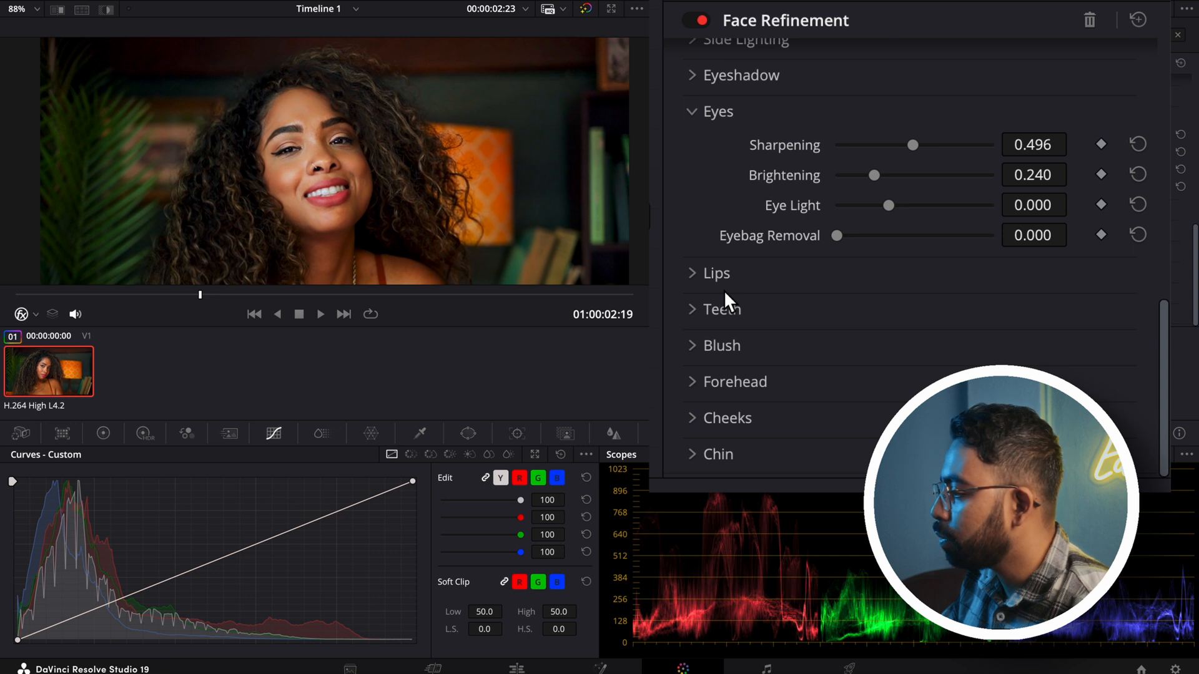
# Step: Raise Lips Saturation to 0.194 and Teeth Blue Gain to 1.384 to whiten them
pyautogui.click(691, 274)
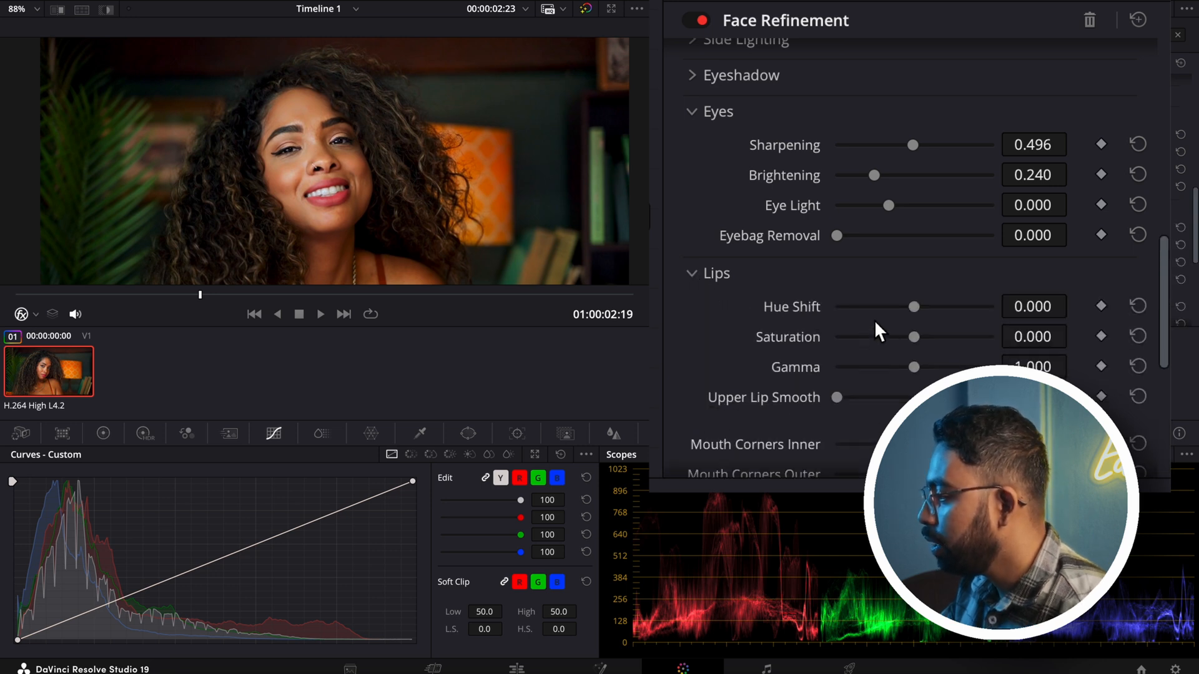
pyautogui.moveTo(915, 336); pyautogui.dragTo(925, 336)
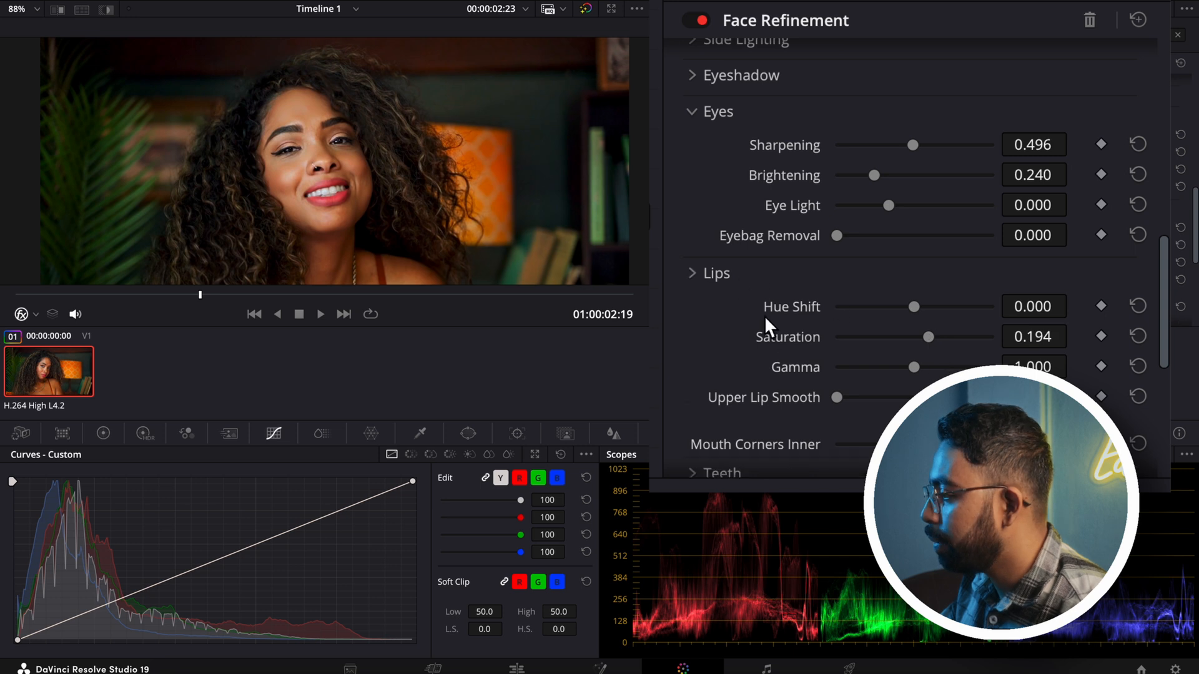
pyautogui.click(714, 274)
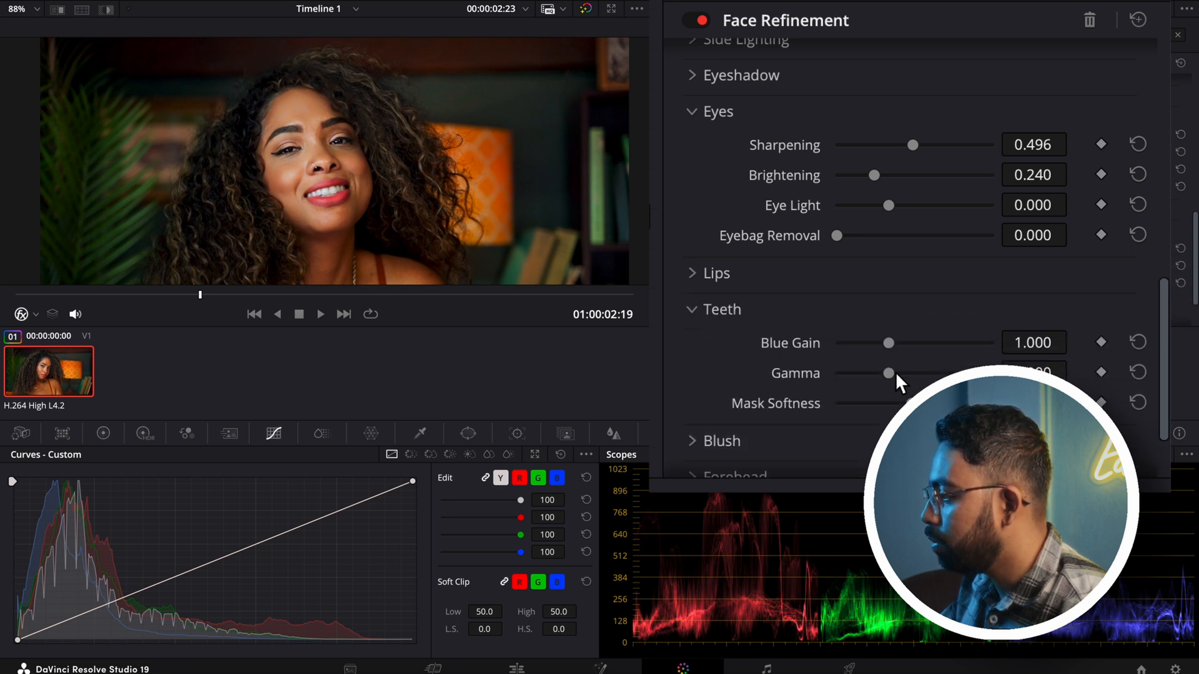
pyautogui.moveTo(886, 342); pyautogui.dragTo(966, 342)
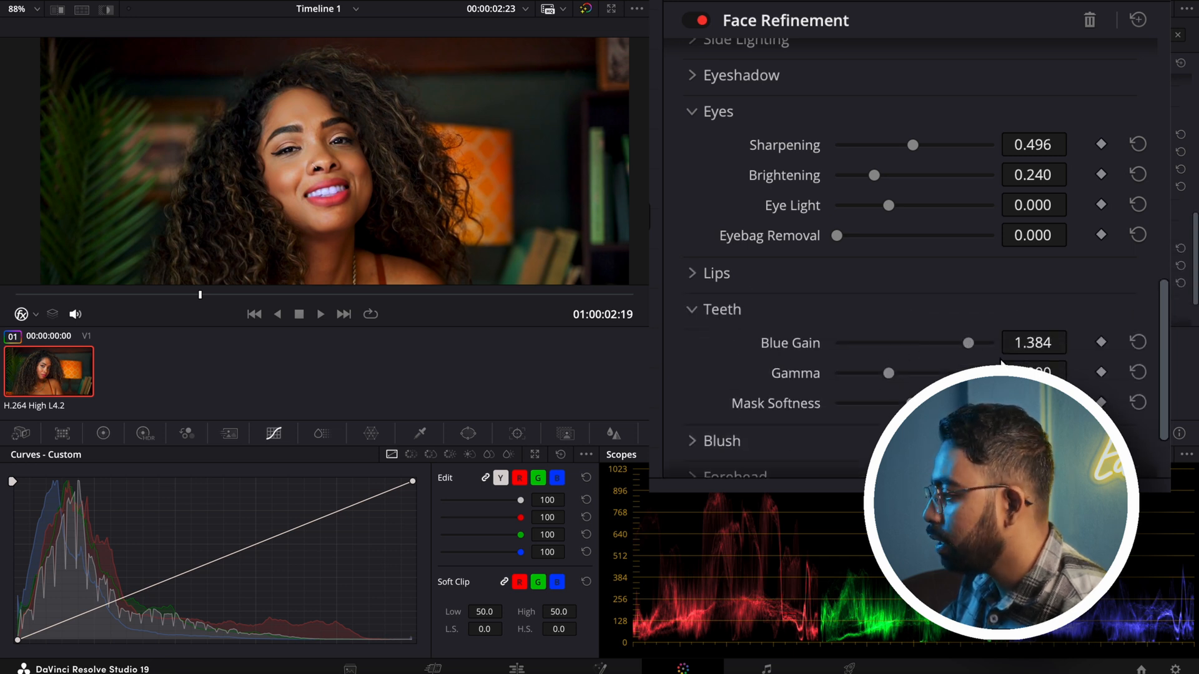
# Step: In Eyeshadow set Temp Upper 1698, Tint Upper -0.147 and Hue Upper -0.628 for a green look
pyautogui.scroll(-3)
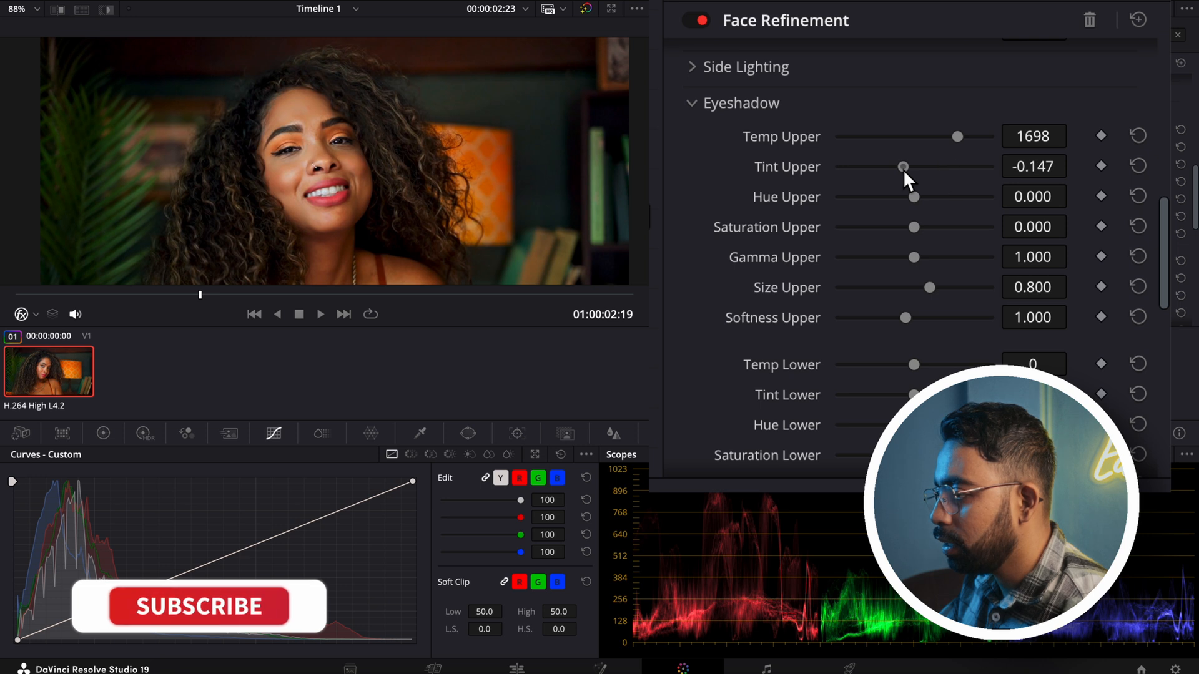
pyautogui.moveTo(912, 196); pyautogui.dragTo(865, 196)
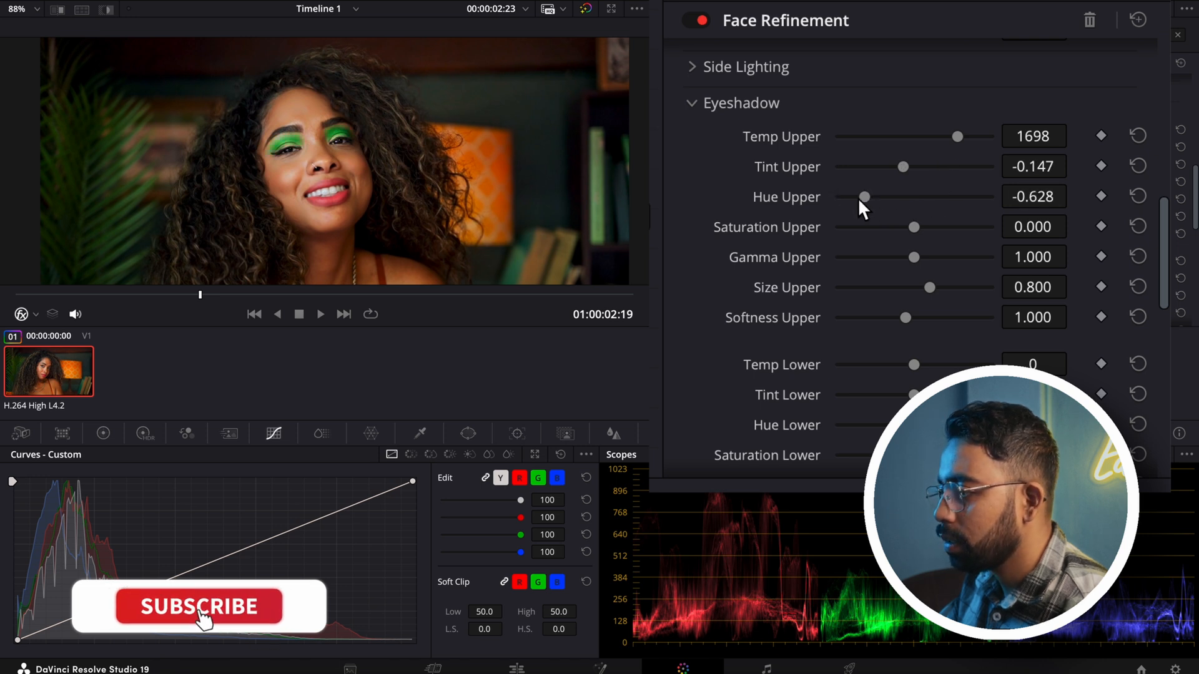